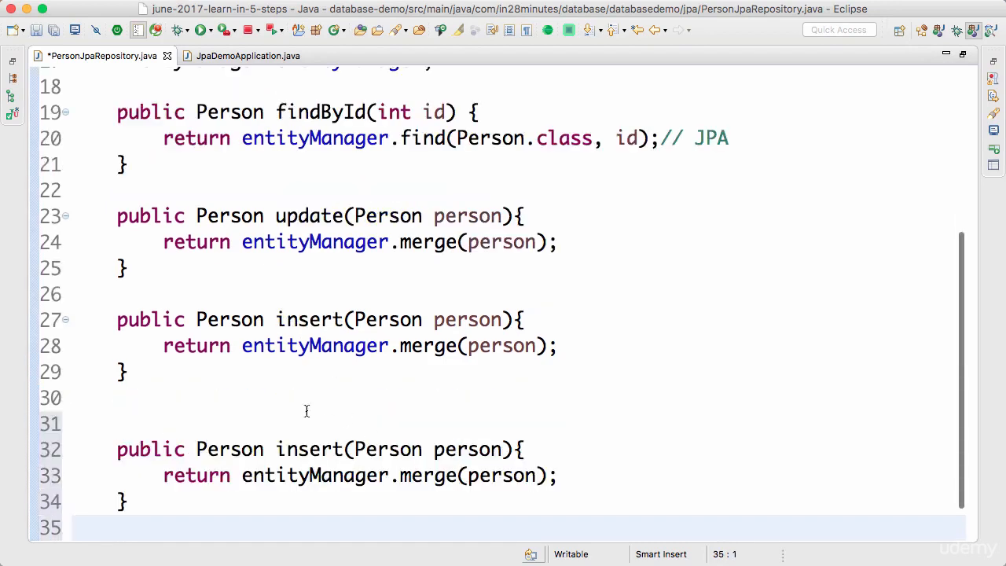
# Rename the copied method to deleteById(int id) and add 'Person person = findById(id);' as its first line.
pyautogui.write('del')
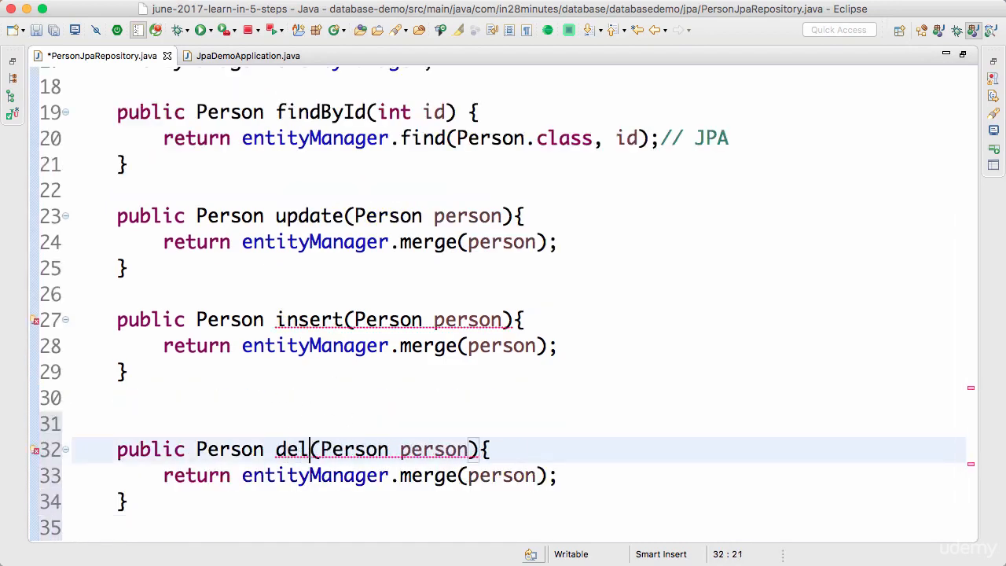
pyautogui.write('ete')
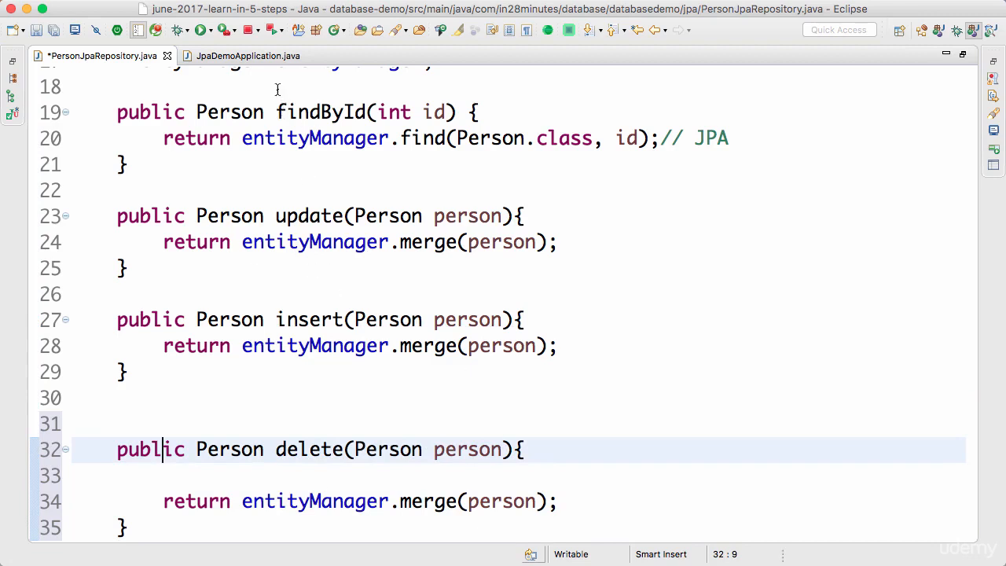
pyautogui.click(475, 111)
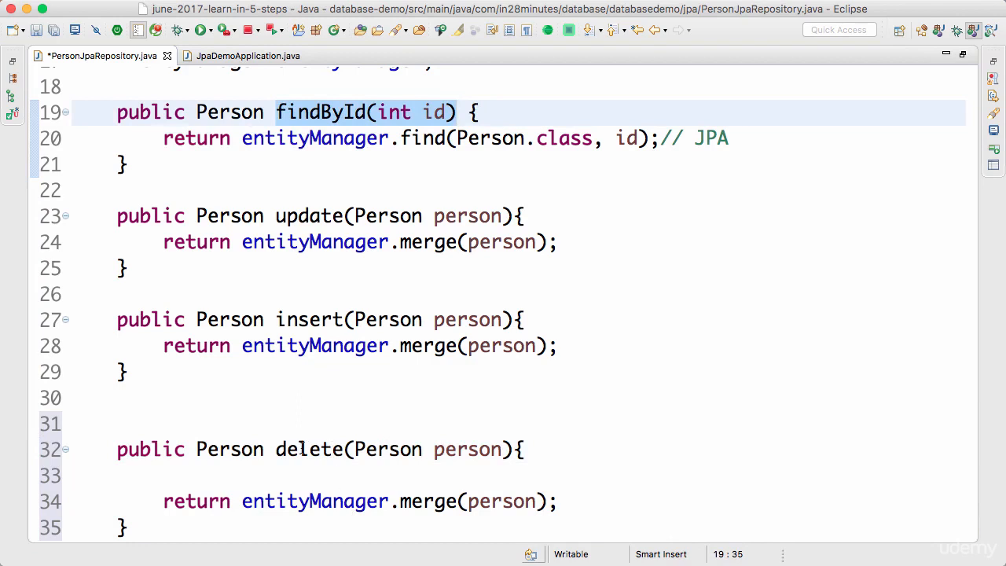
pyautogui.write('findById(int id)')
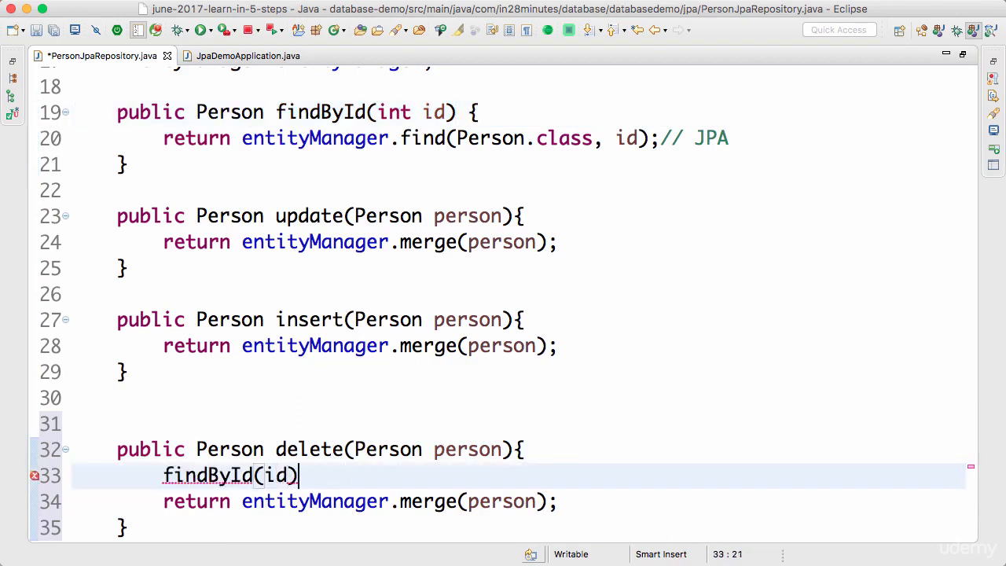
pyautogui.write(';')
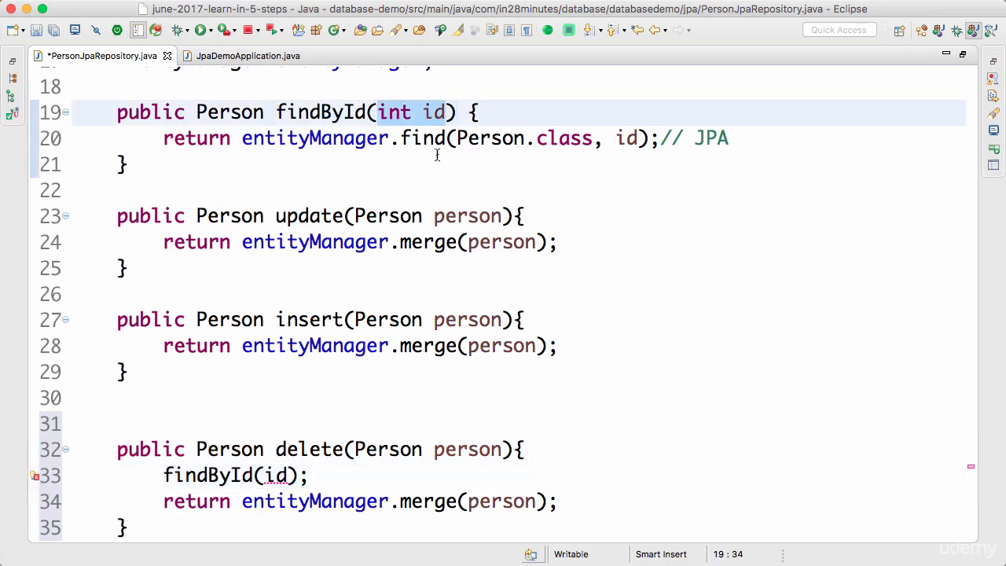
pyautogui.write('int id')
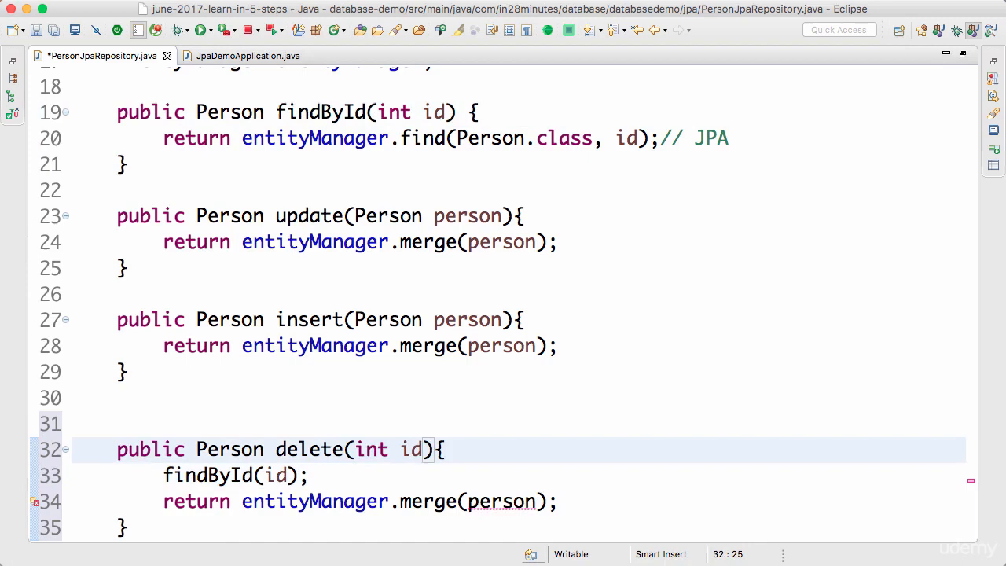
pyautogui.write('ById')
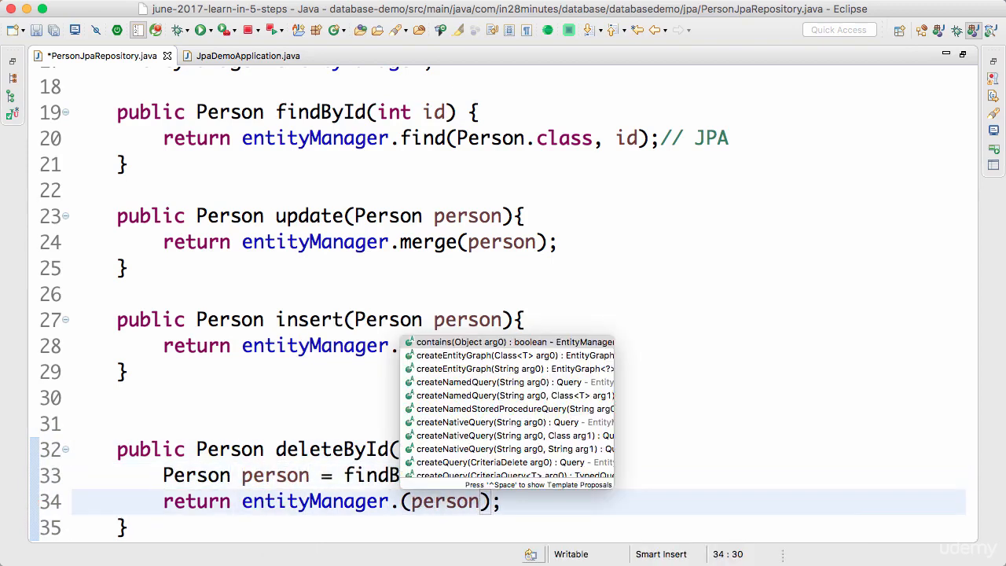
# Make deleteById void, calling entityManager.remove(person) instead of merge, and save the repository.
pyautogui.write('remove(arg0);')
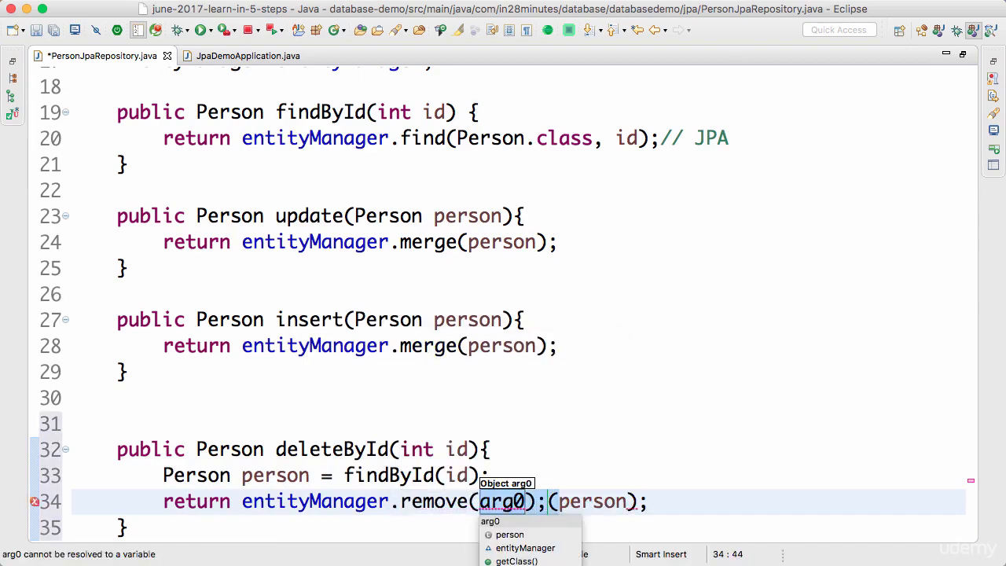
pyautogui.click(509, 534)
pyautogui.write('void')
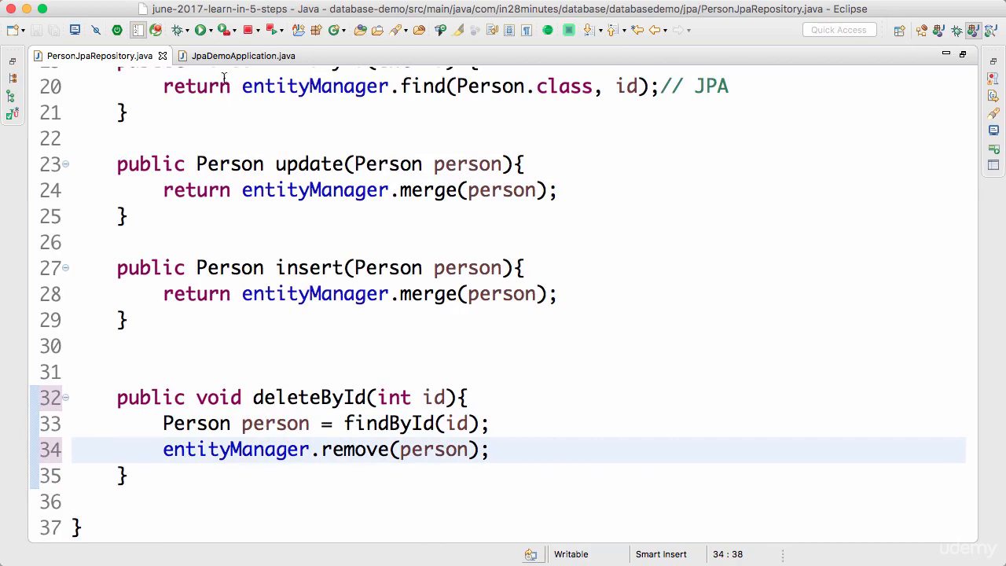
# Add repository.deleteById(10002); after the update call in JpaDemoApplication and save.
pyautogui.click(242, 57)
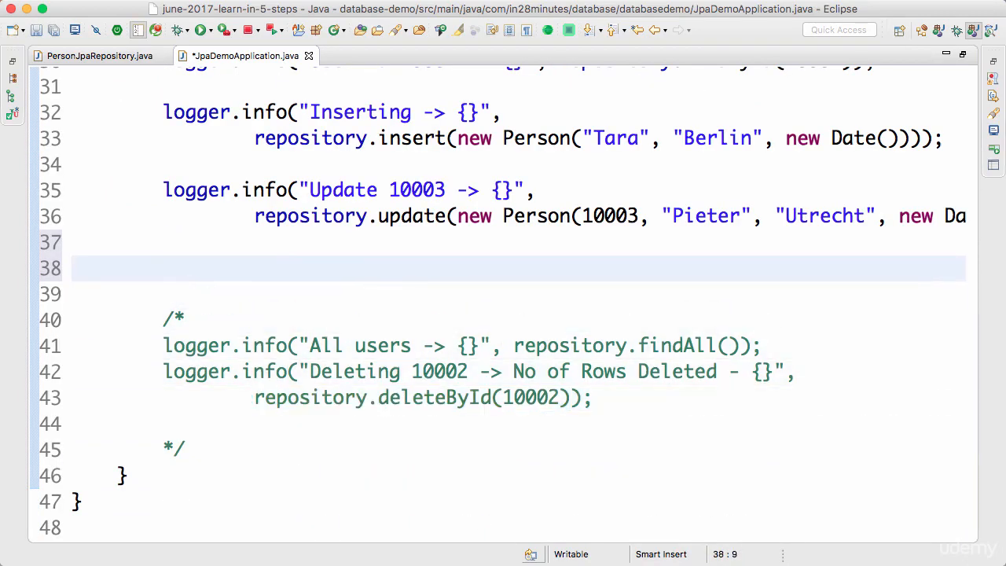
pyautogui.write('repository.deleteById(10002);')
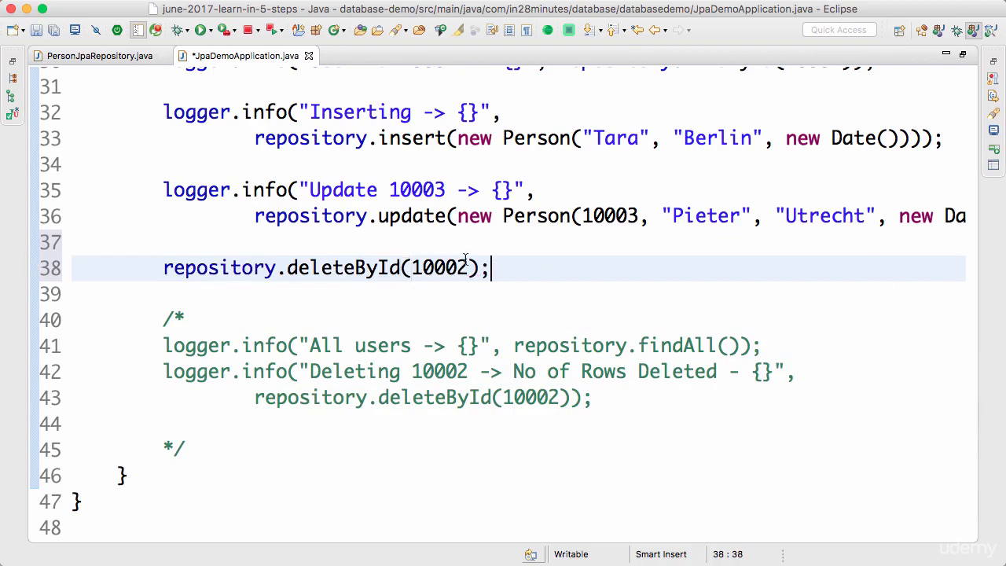
pyautogui.press('cmd+s')
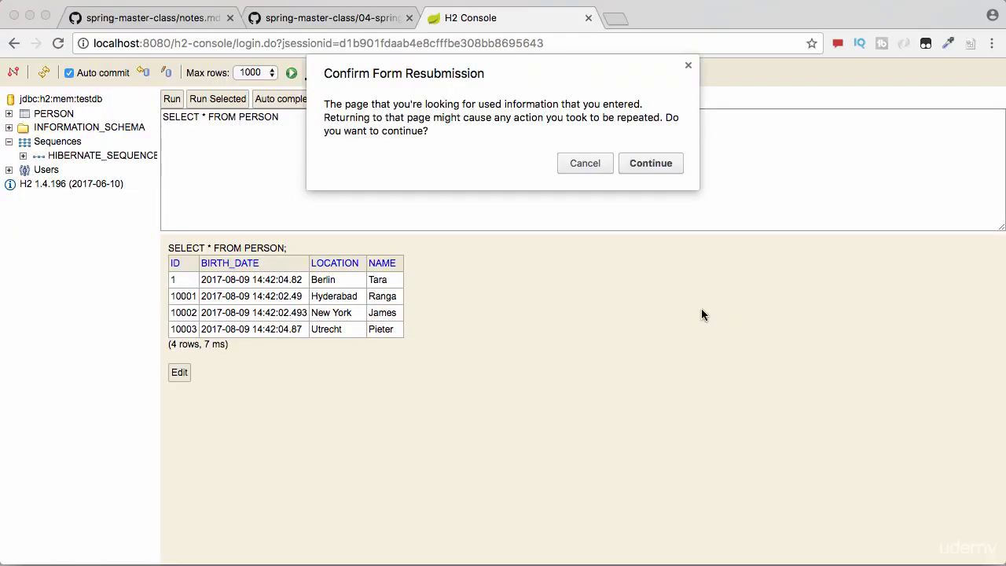
# Continue the form resubmission so the PERSON query reloads without row 10002.
pyautogui.click(650, 162)
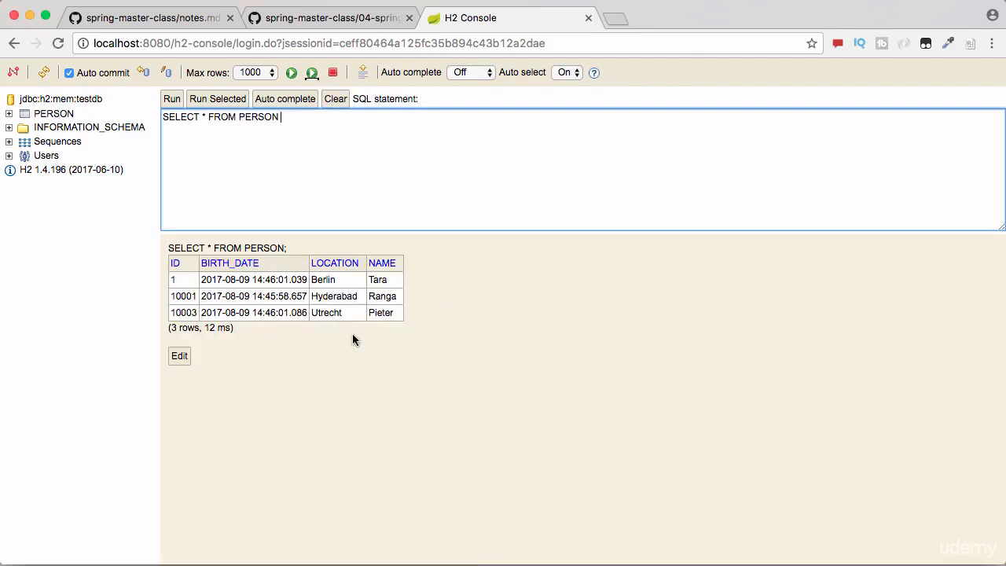
pyautogui.moveTo(381, 389)
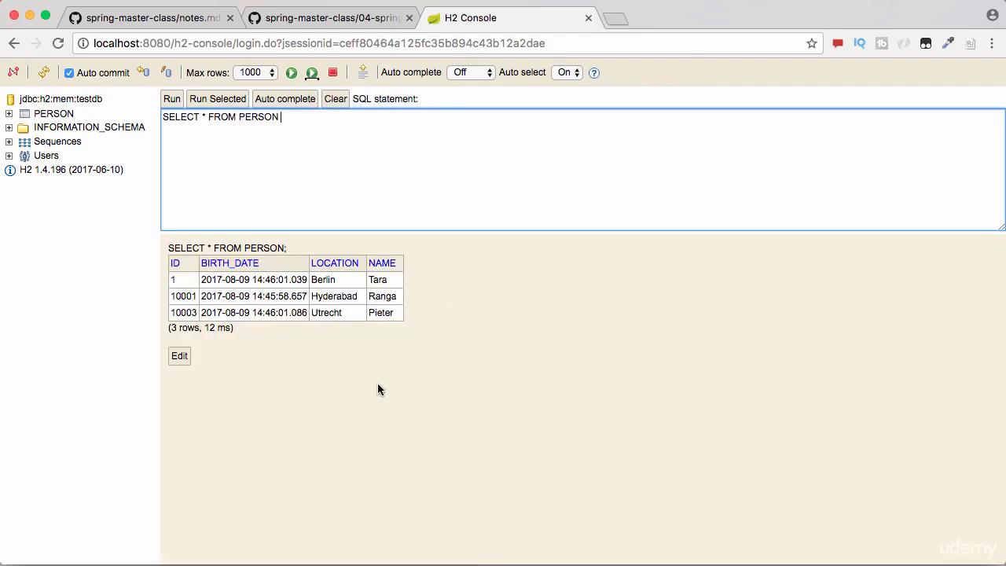
pyautogui.moveTo(465, 405)
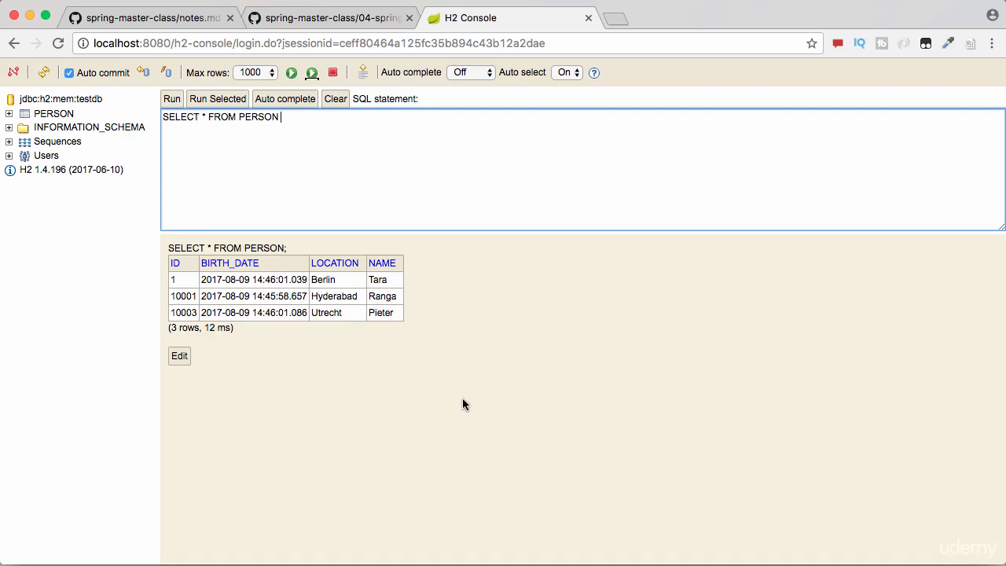
pyautogui.moveTo(717, 283)
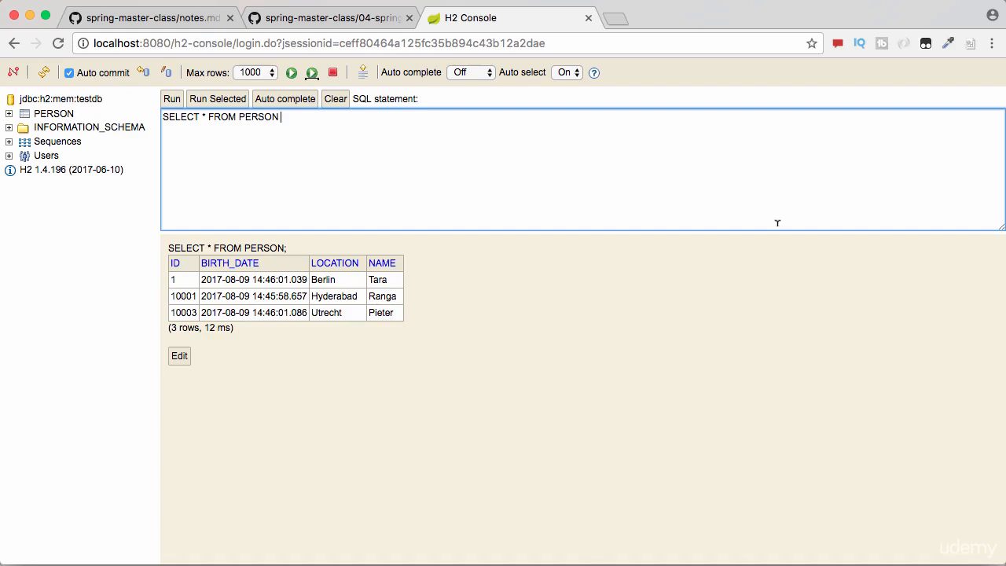
pyautogui.moveTo(779, 231)
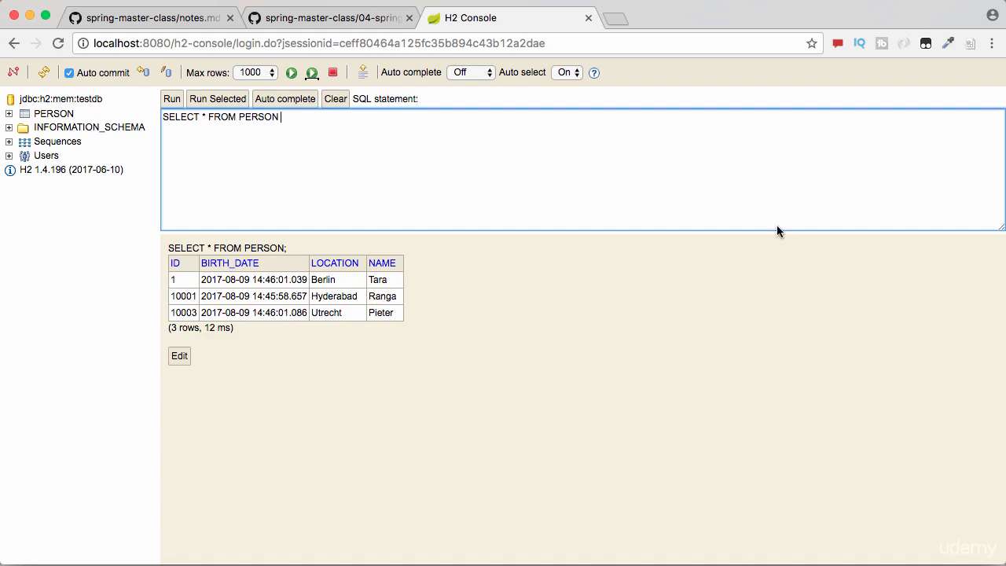